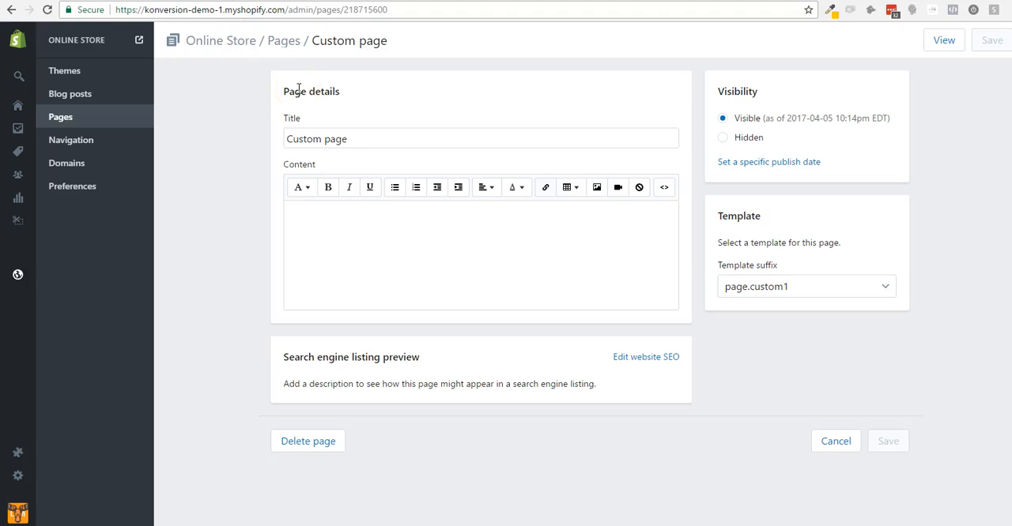
mouse_move(836, 310)
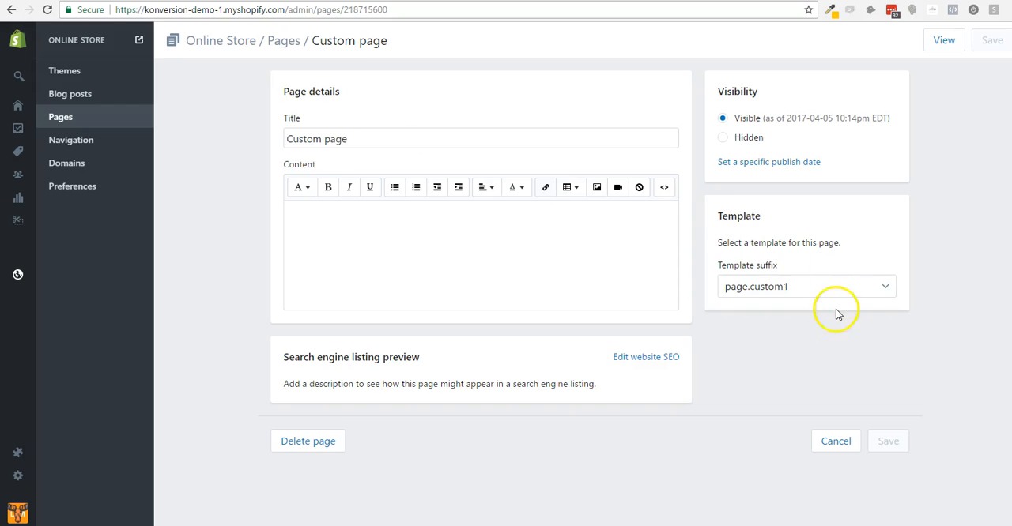
Check the page template list, then type placeholder text into the Custom page content.
left_click(802, 286)
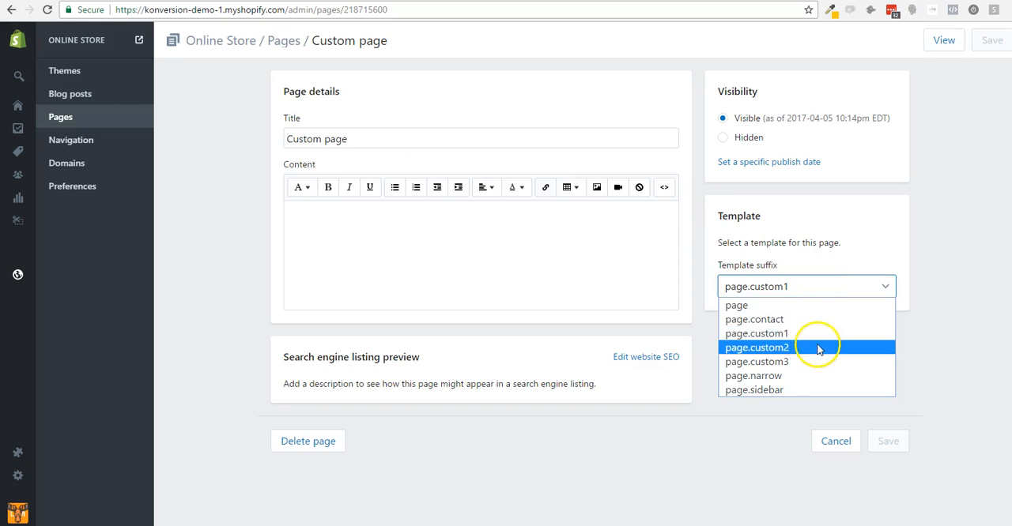
mouse_move(806, 362)
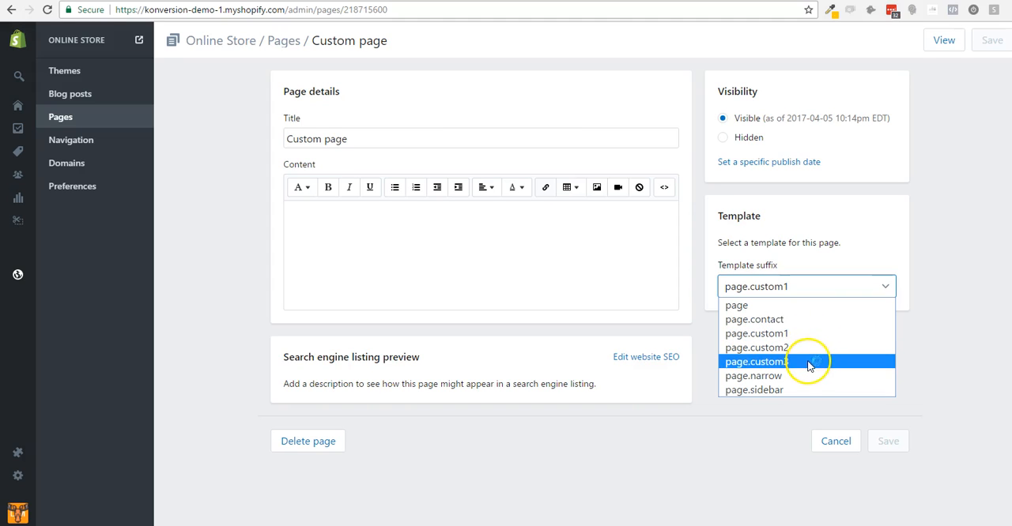
mouse_move(806, 333)
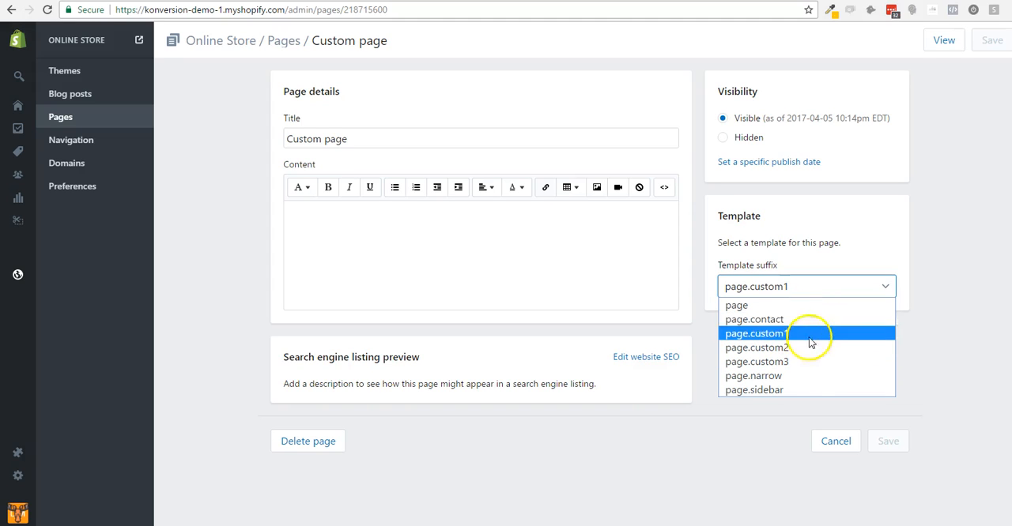
mouse_move(810, 389)
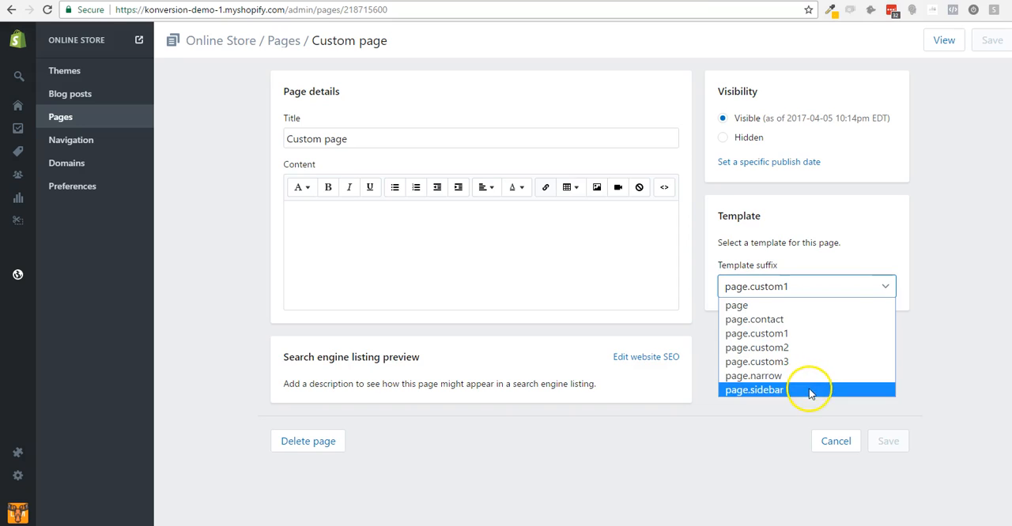
mouse_move(809, 333)
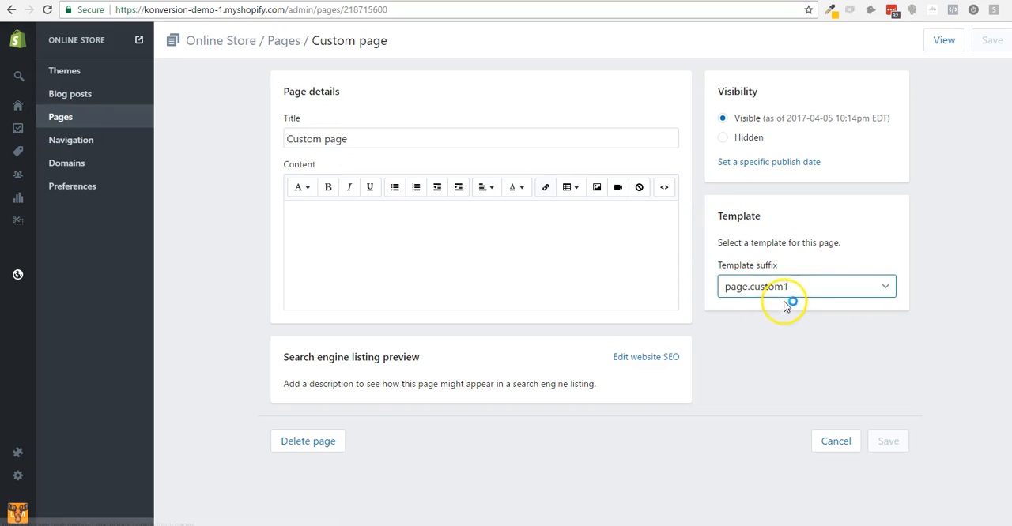
left_click(804, 286)
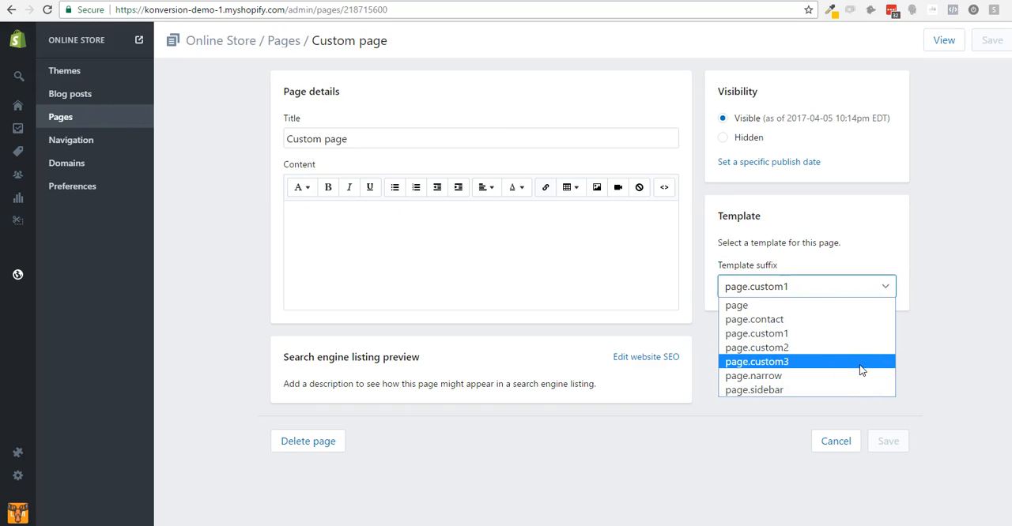
mouse_move(936, 348)
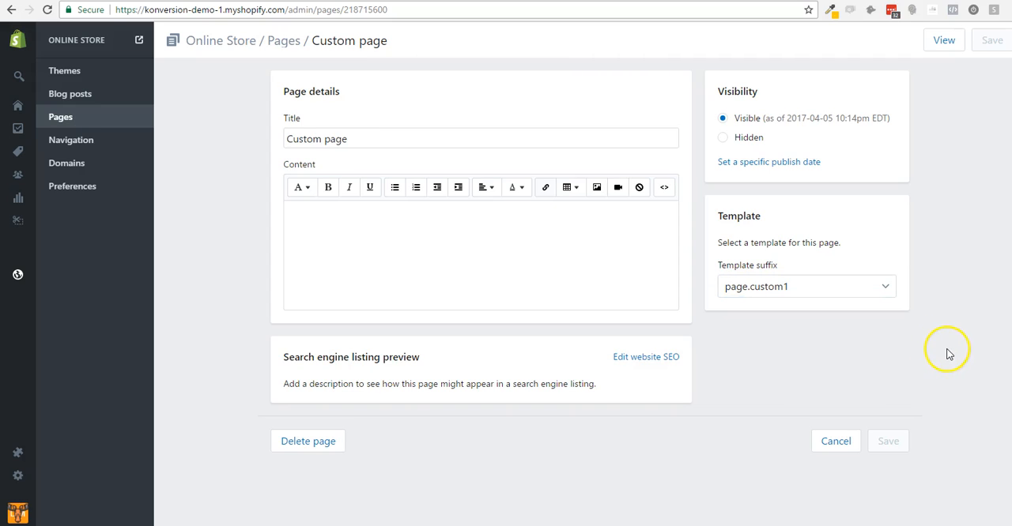
mouse_move(621, 229)
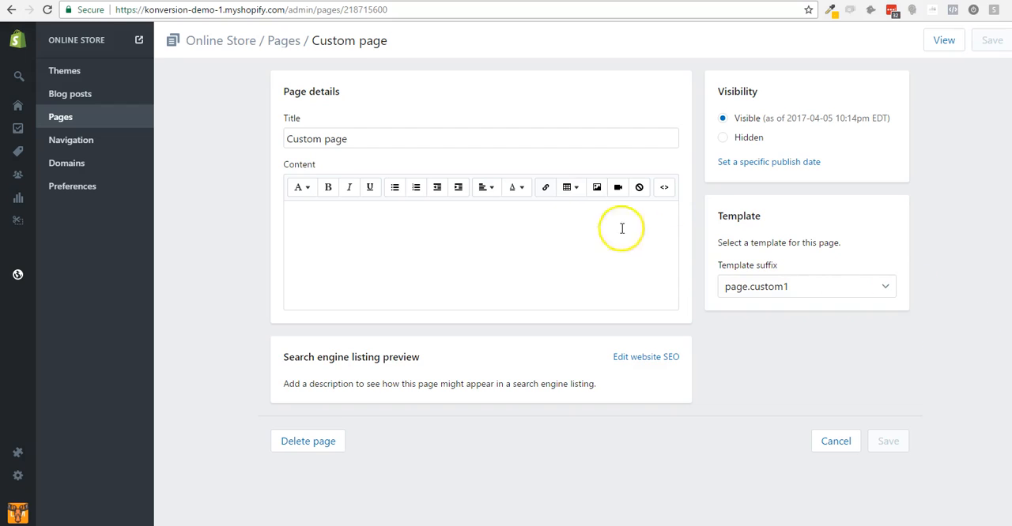
mouse_move(327, 304)
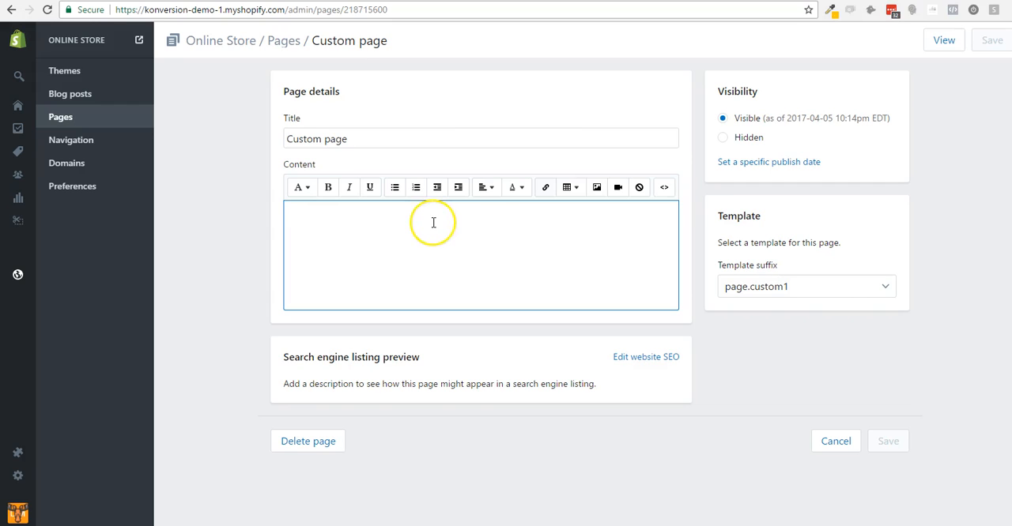
type("bdfoewbfhbfubr")
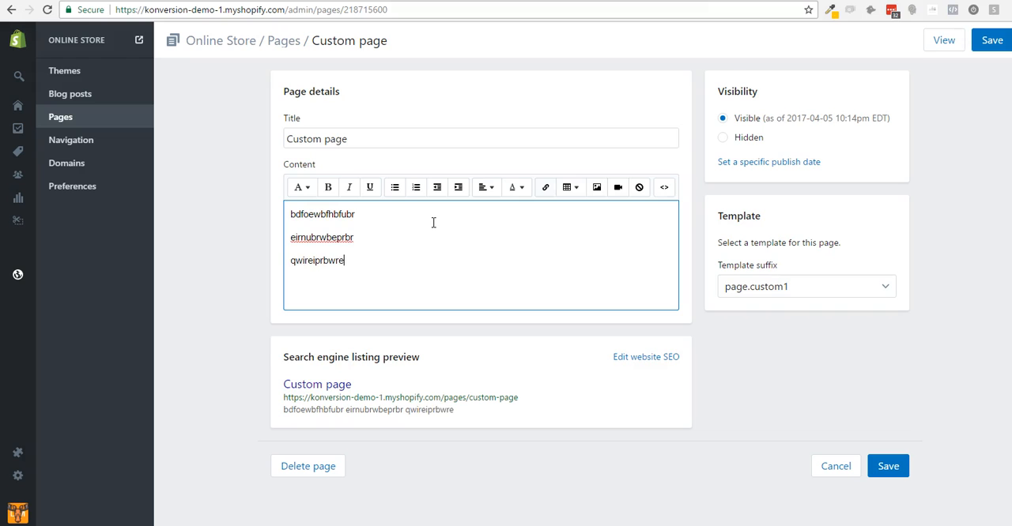
Insert the pancake smiley-face photo at Grande (600x600) size into the page content.
left_click(596, 188)
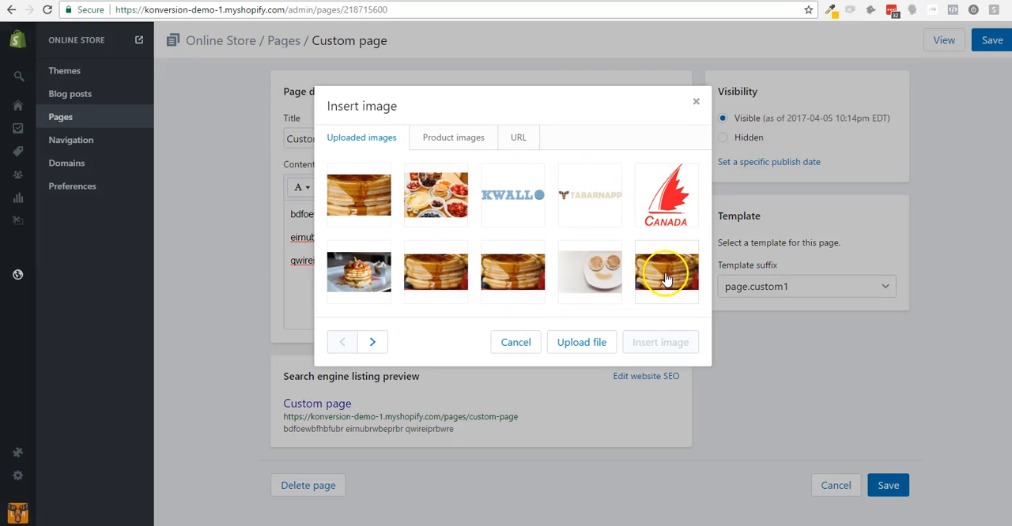
left_click(590, 272)
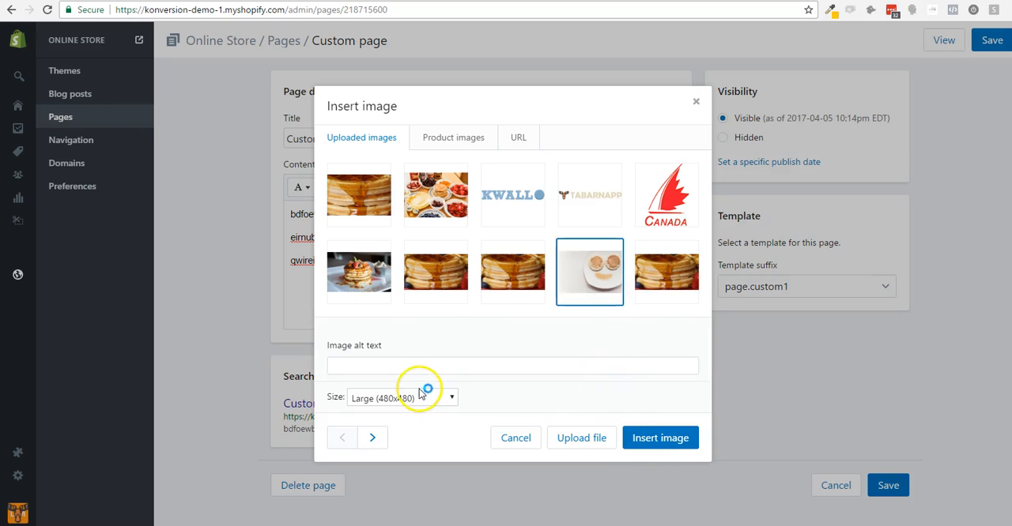
left_click(401, 397)
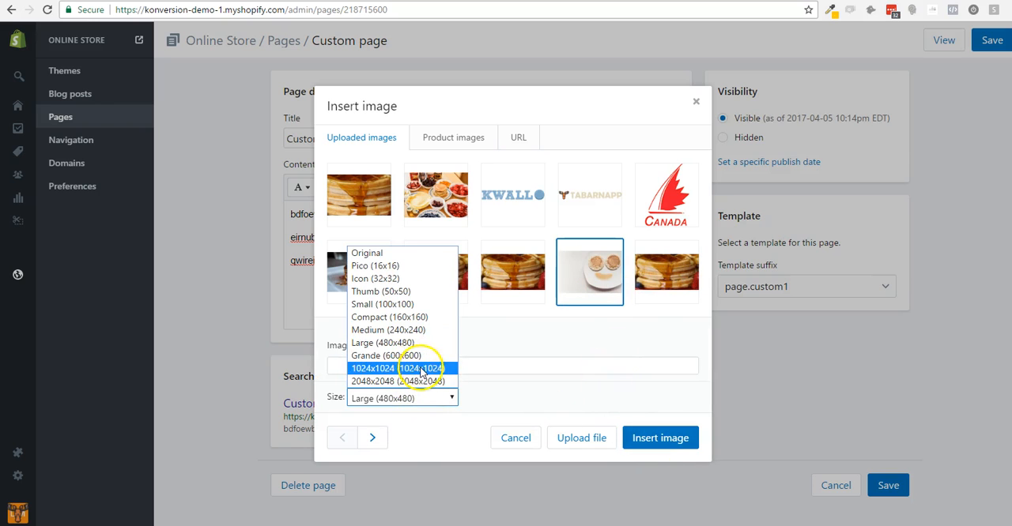
left_click(389, 355)
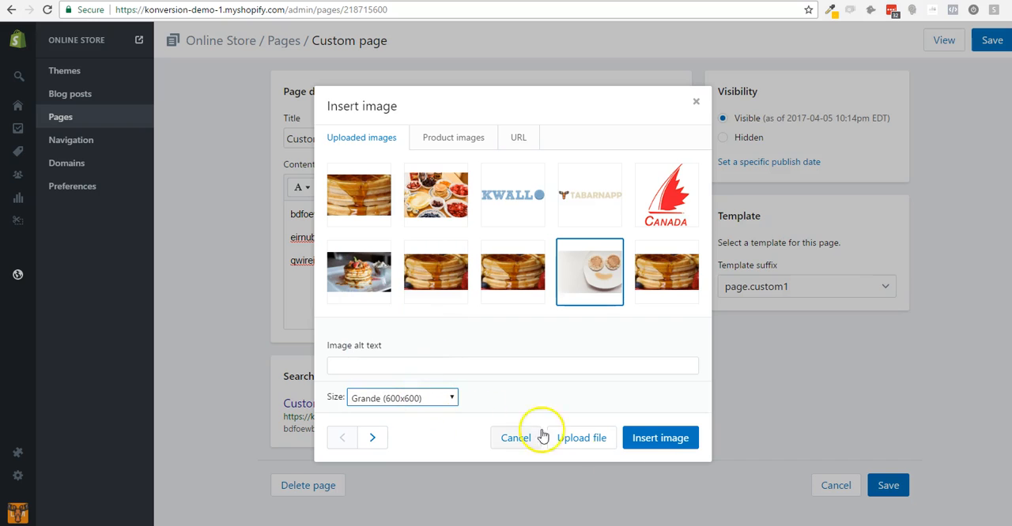
left_click(401, 397)
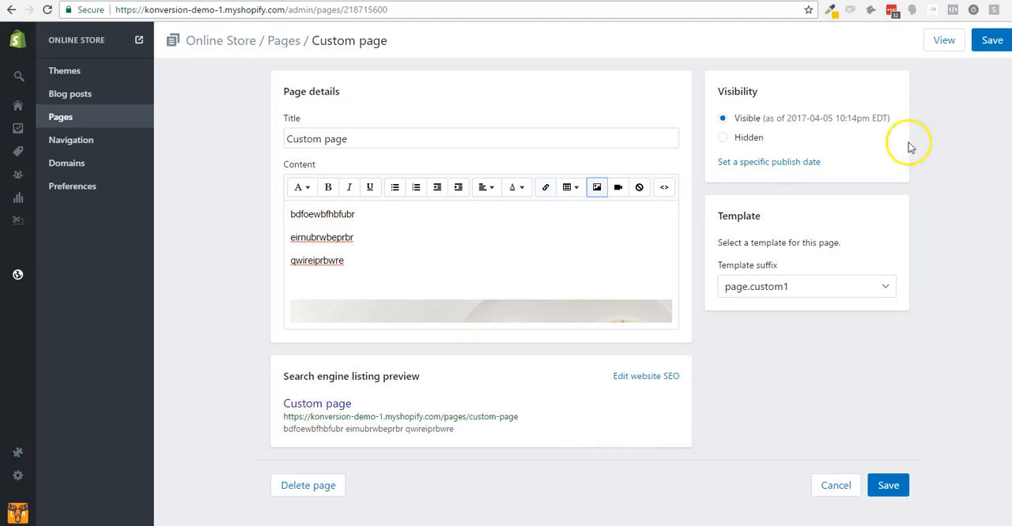
Preview the Custom page in the theme editor and scroll the Sections list.
left_click(887, 485)
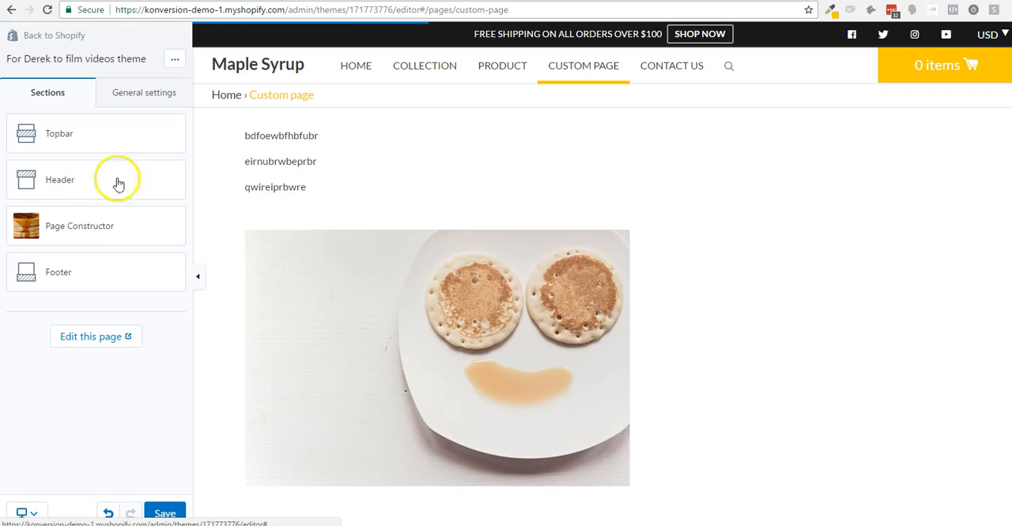
mouse_move(266, 117)
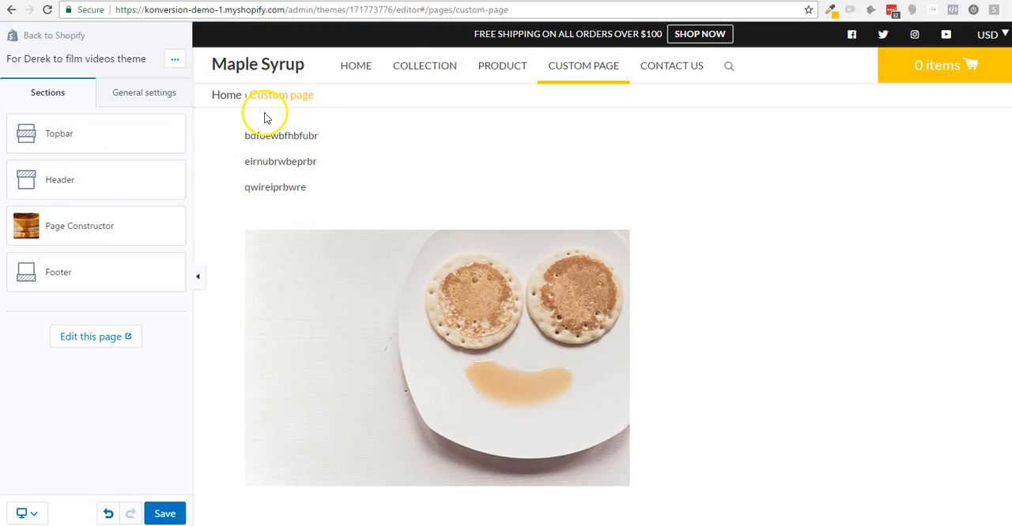
scroll("down", 3)
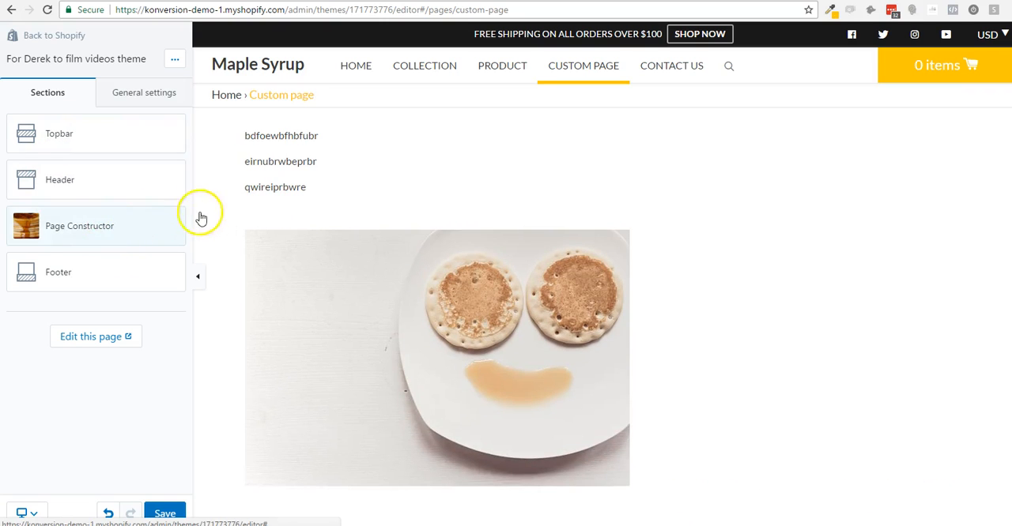
Open the Page Constructor section's settings and scroll through its options.
left_click(79, 225)
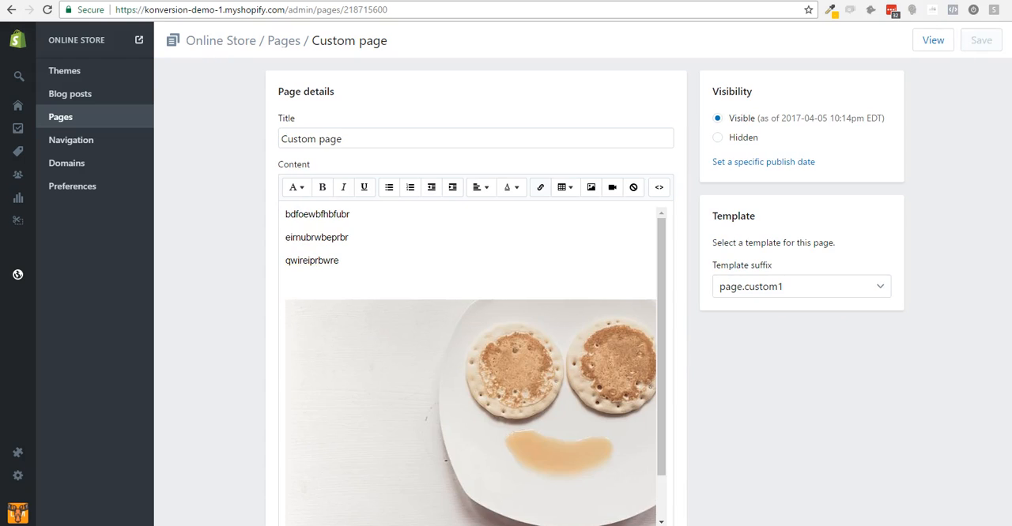
scroll("down", 3)
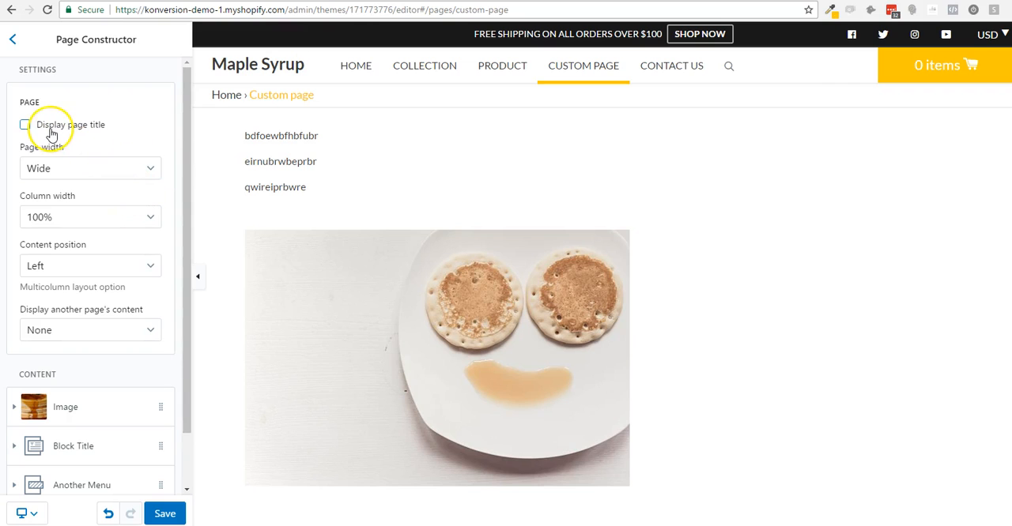
Turn on Display page title, try Narrow and Narrower widths, then return to Wide.
left_click(24, 125)
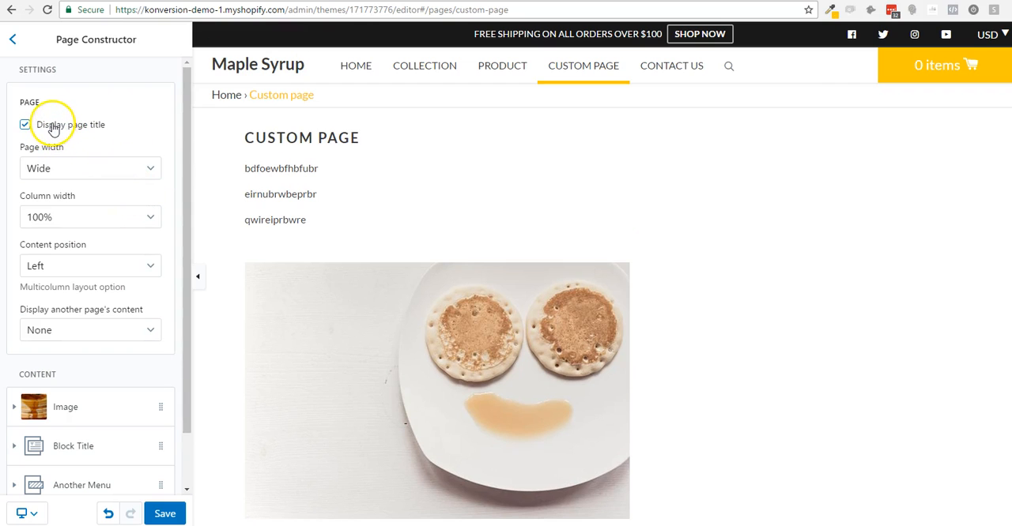
left_click(24, 124)
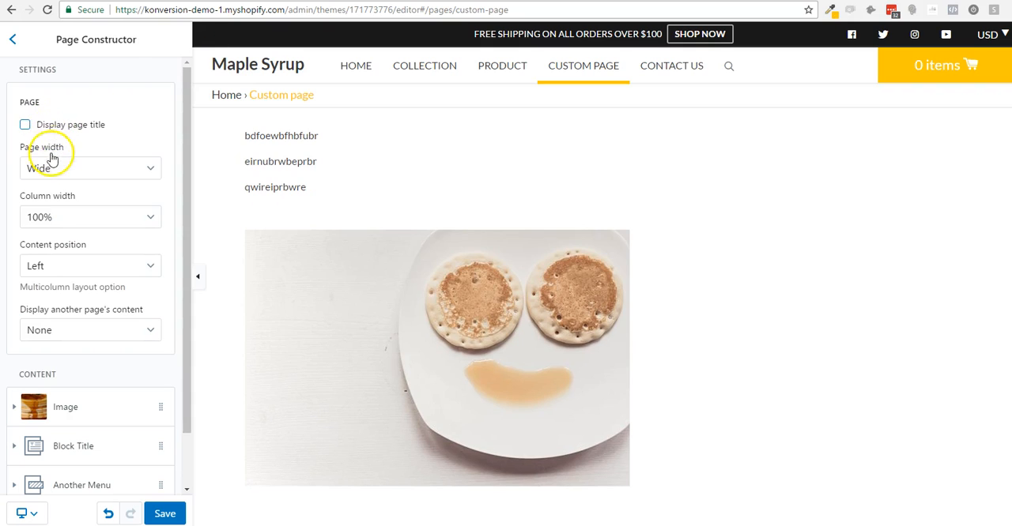
left_click(25, 124)
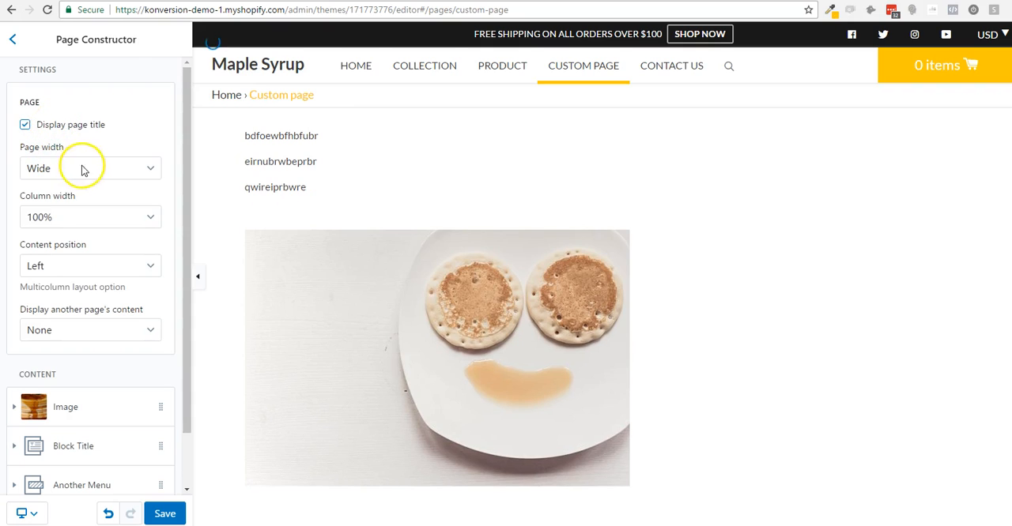
left_click(90, 168)
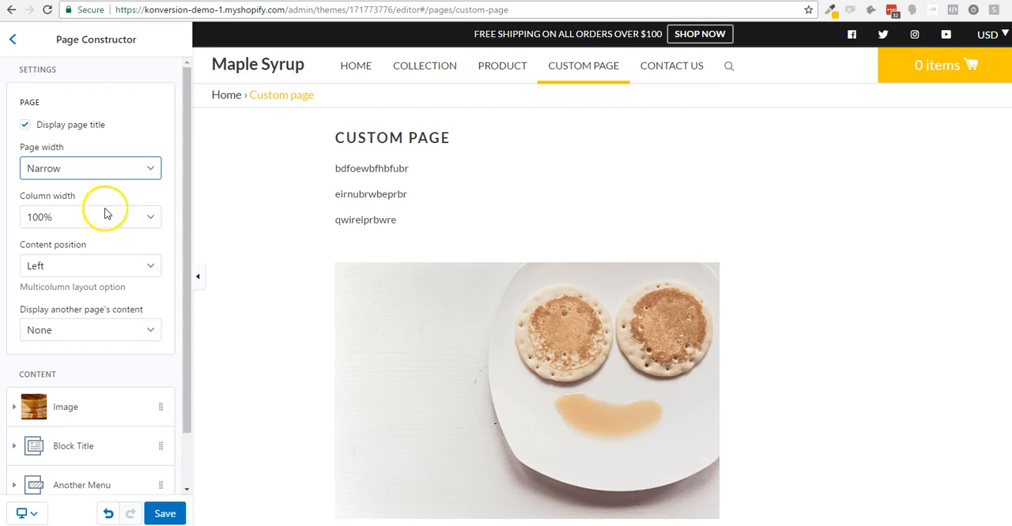
left_click(89, 168)
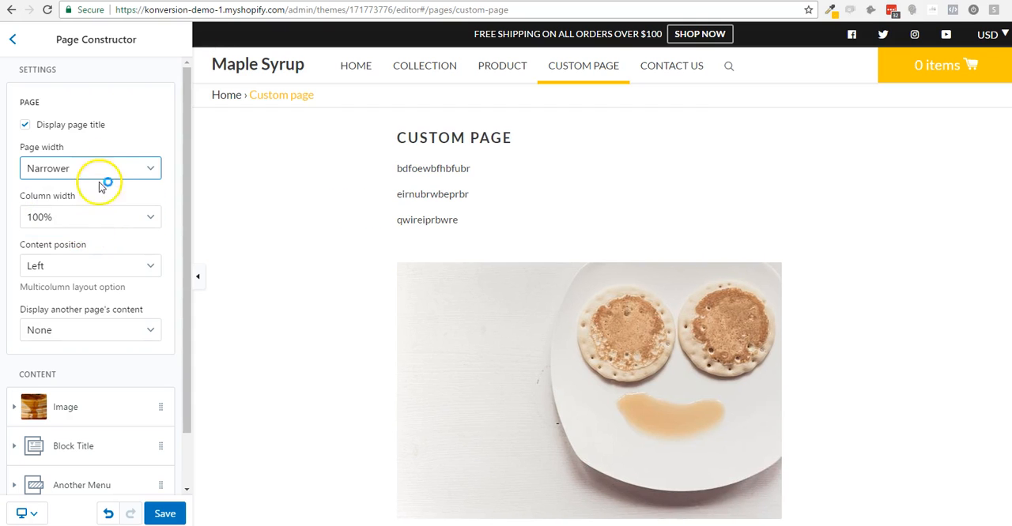
left_click(90, 169)
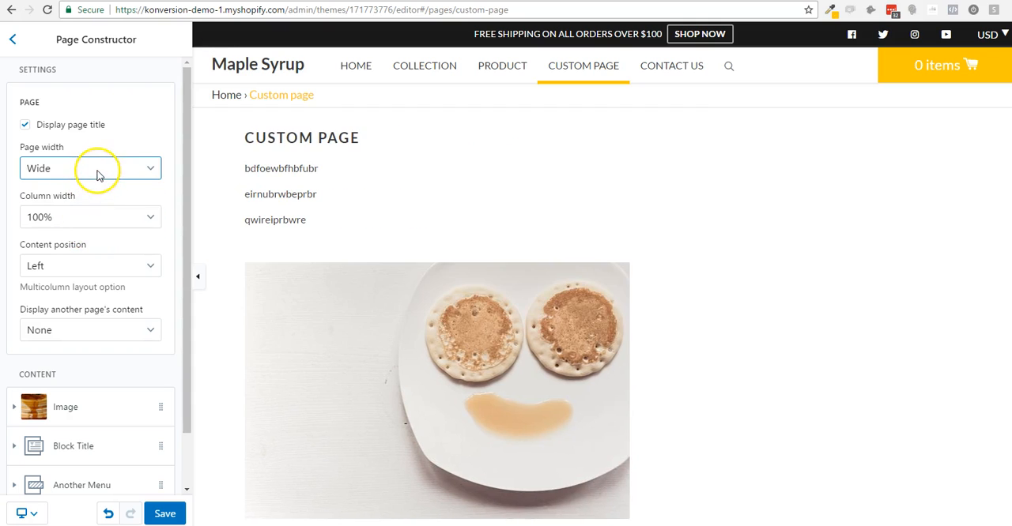
left_click(89, 217)
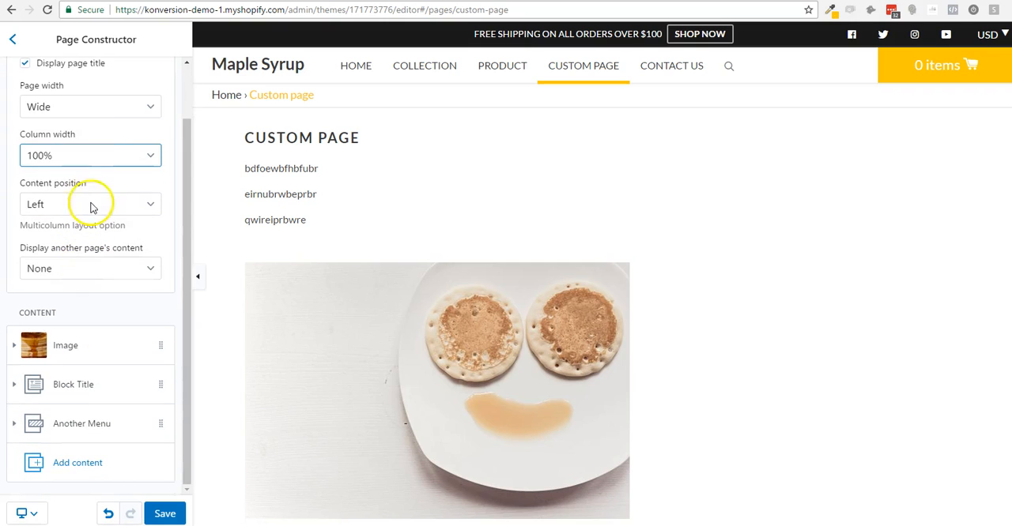
Set Column width to 50% for the image, Block Title and Another Menu blocks.
left_click(90, 155)
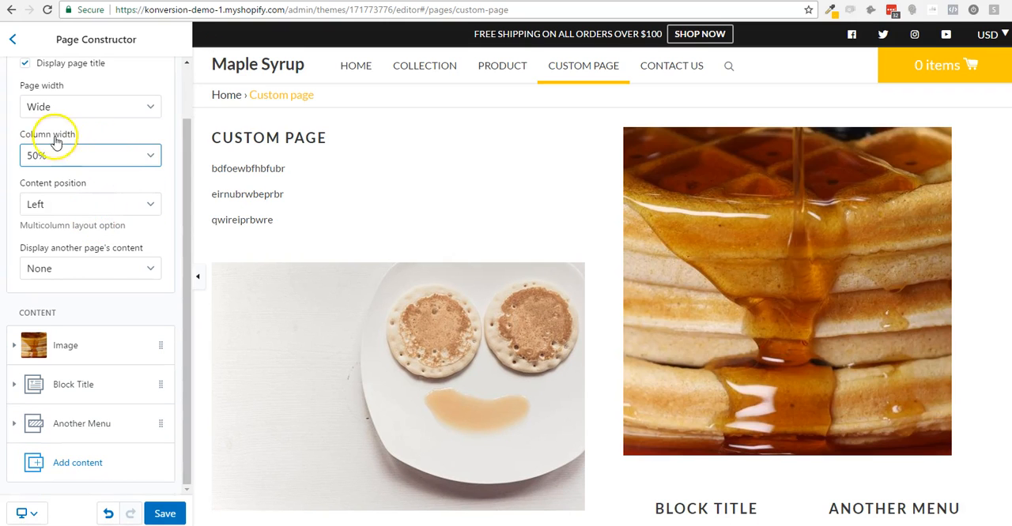
mouse_move(291, 288)
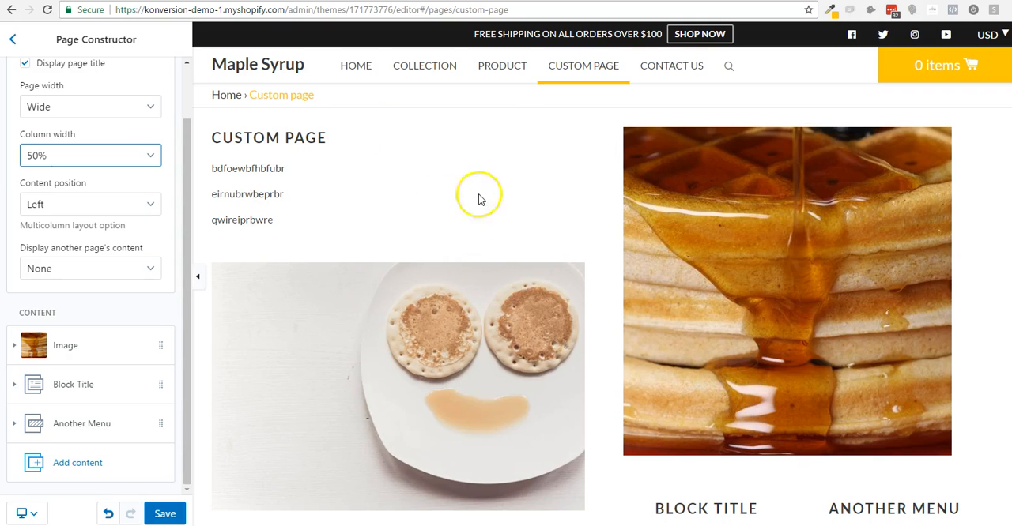
scroll("down", 3)
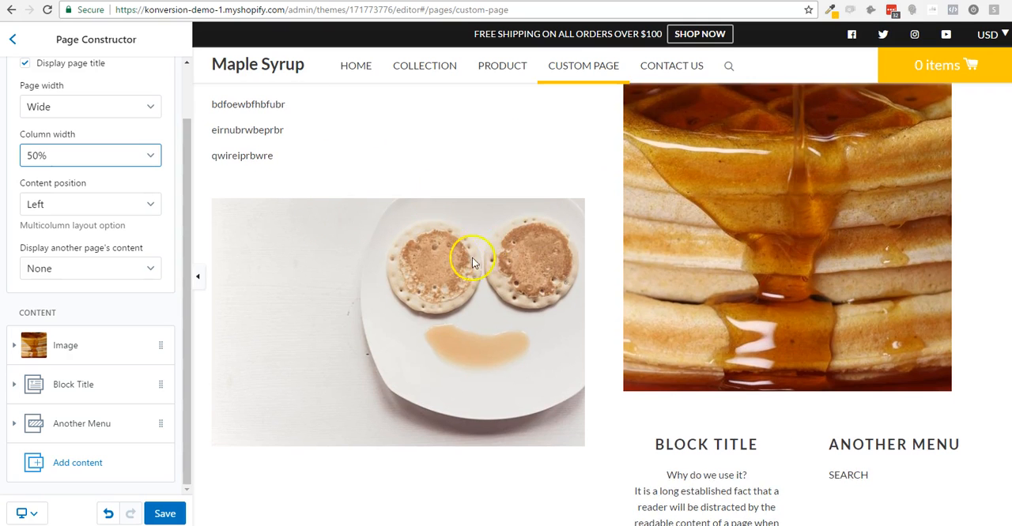
mouse_move(109, 328)
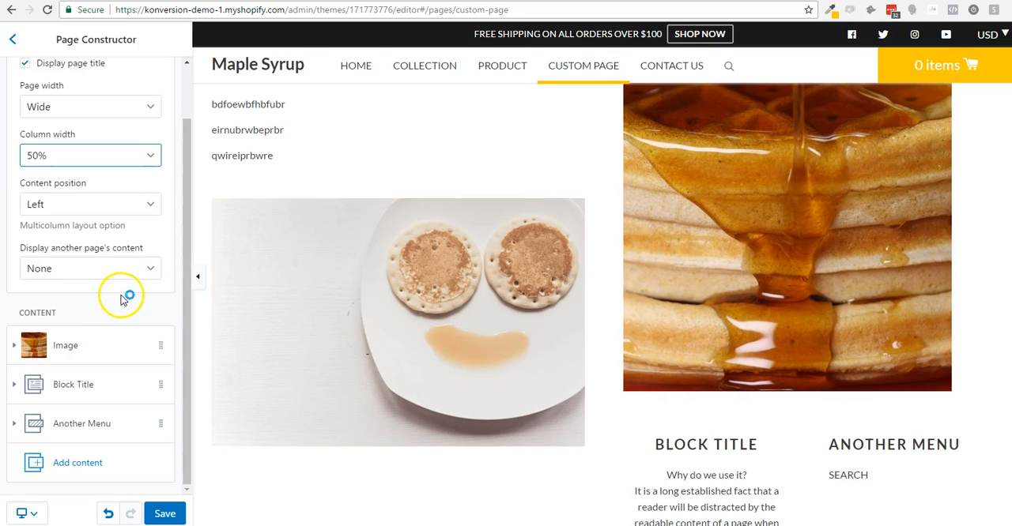
left_click(12, 39)
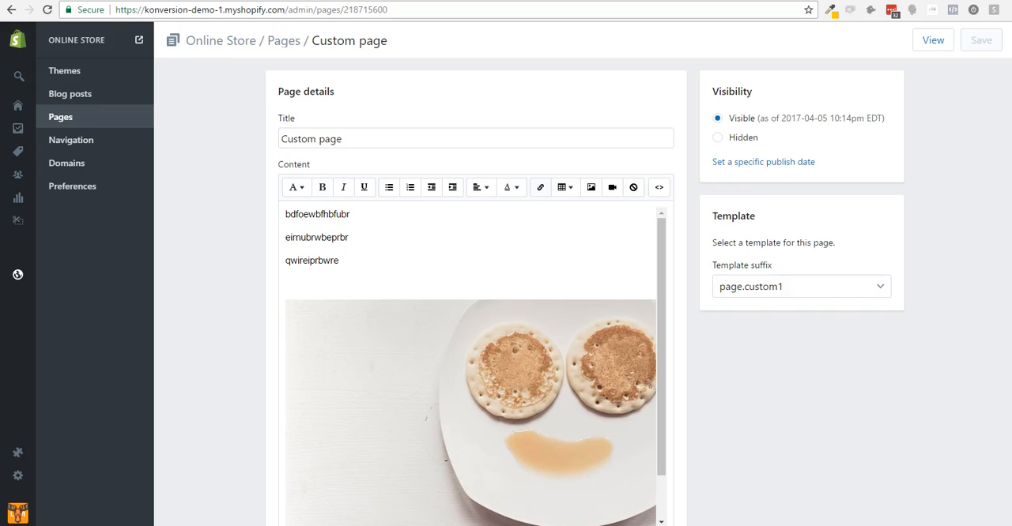
key("ctrl+a")
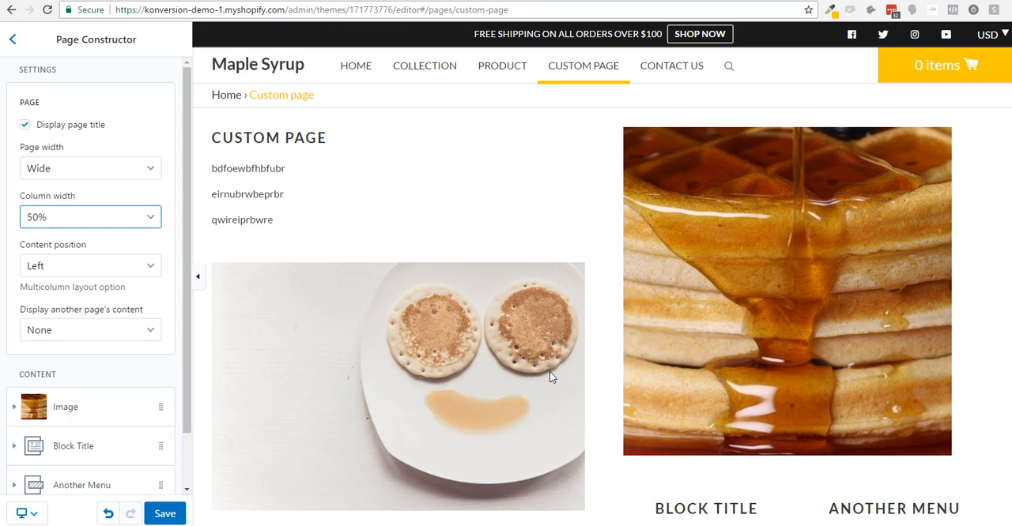
Save, then hide the page title and use Standard page width with 100% columns.
left_click(165, 513)
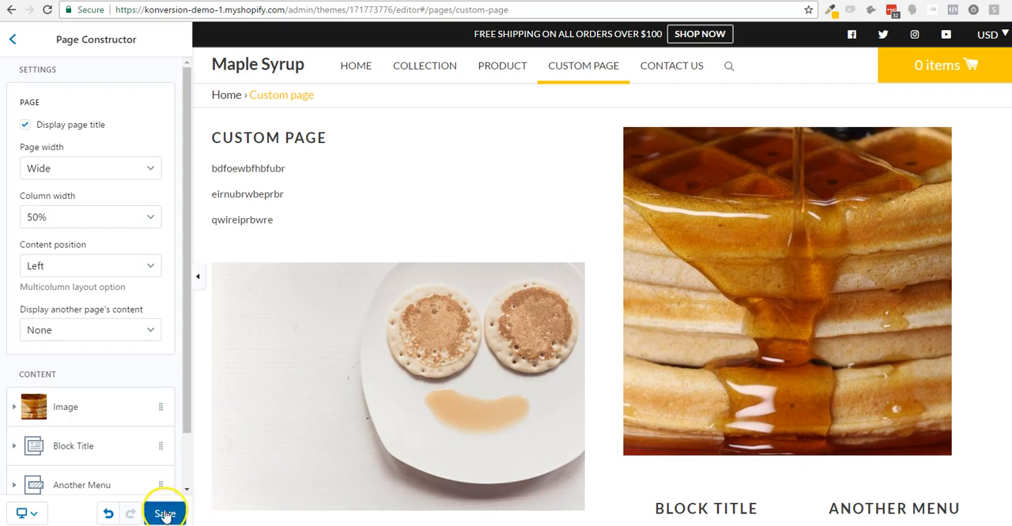
left_click(165, 513)
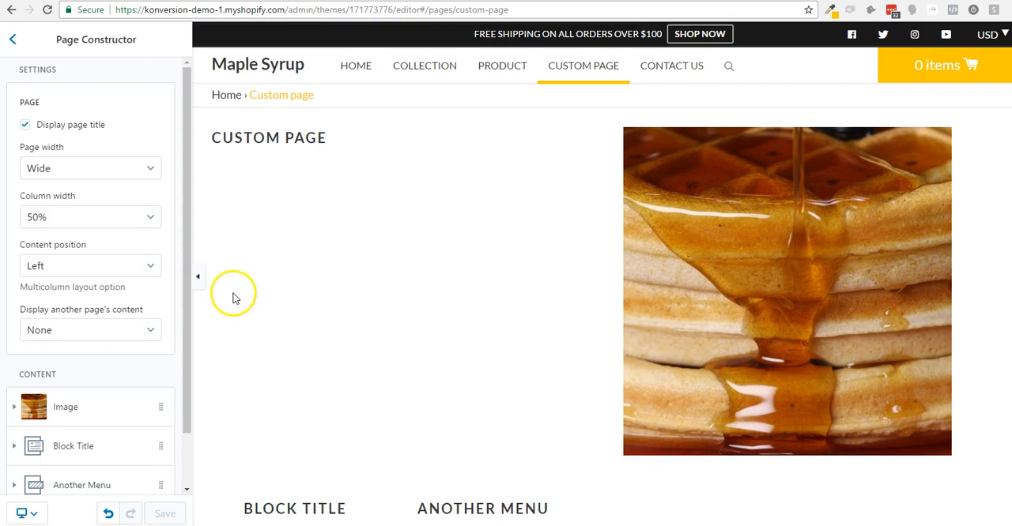
left_click(89, 168)
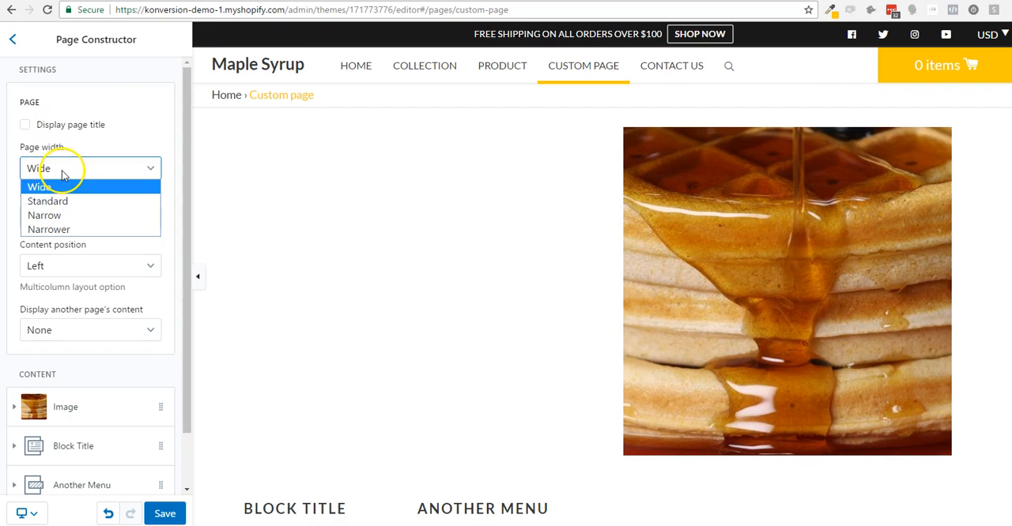
left_click(44, 215)
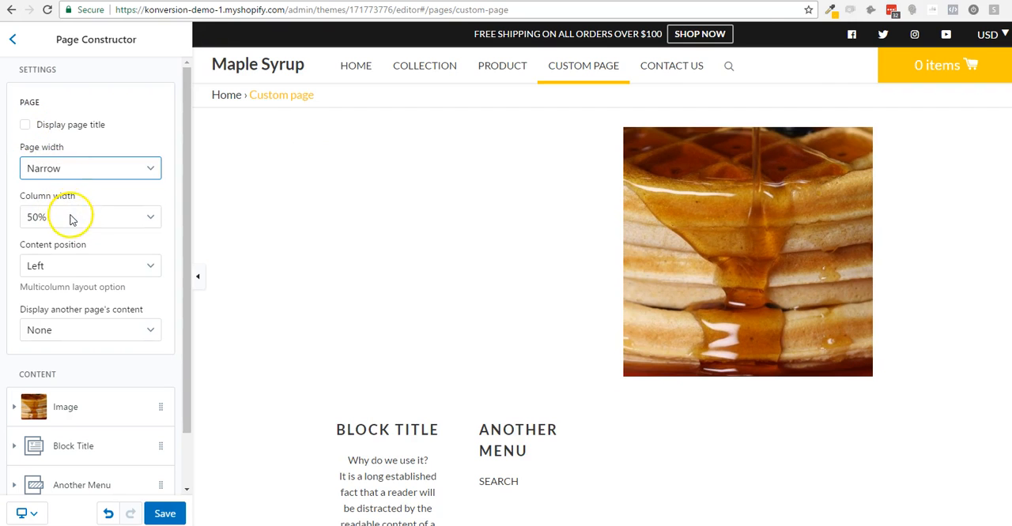
left_click(90, 217)
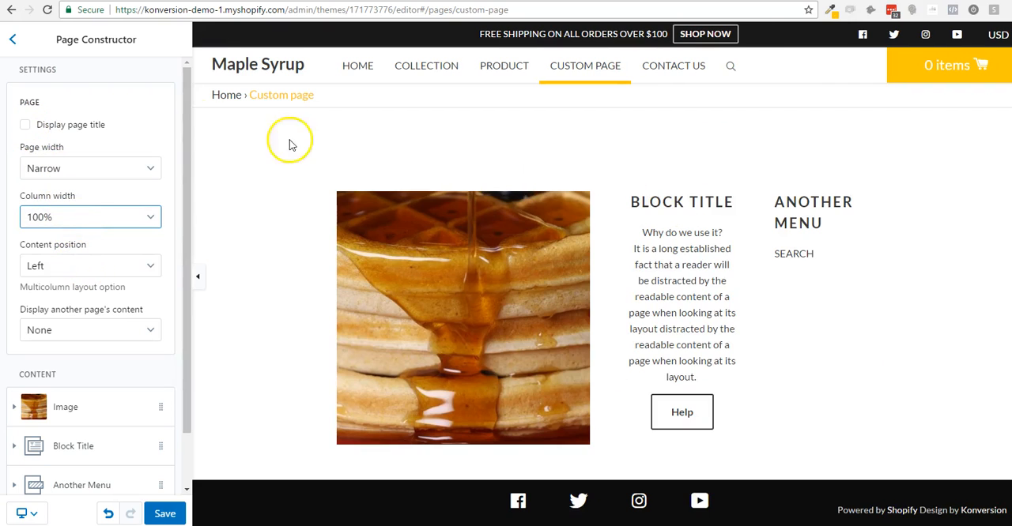
left_click(90, 168)
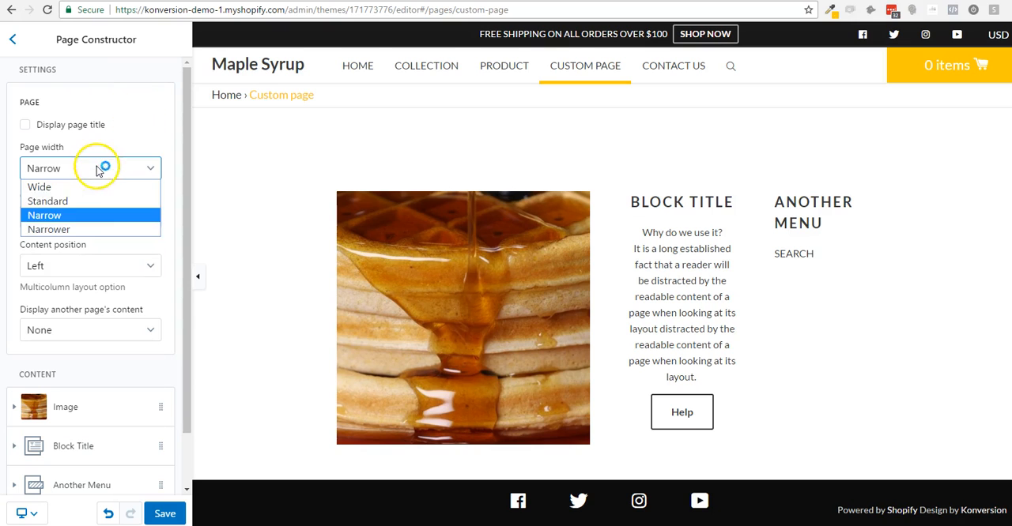
left_click(48, 200)
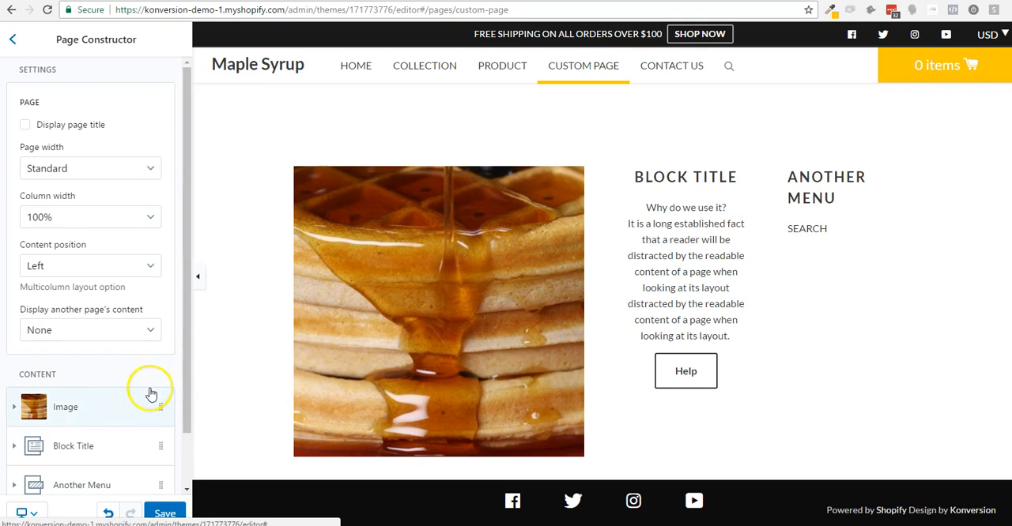
Set the waffle Image block to 768px, try a wider column, then return to 50%.
left_click(66, 406)
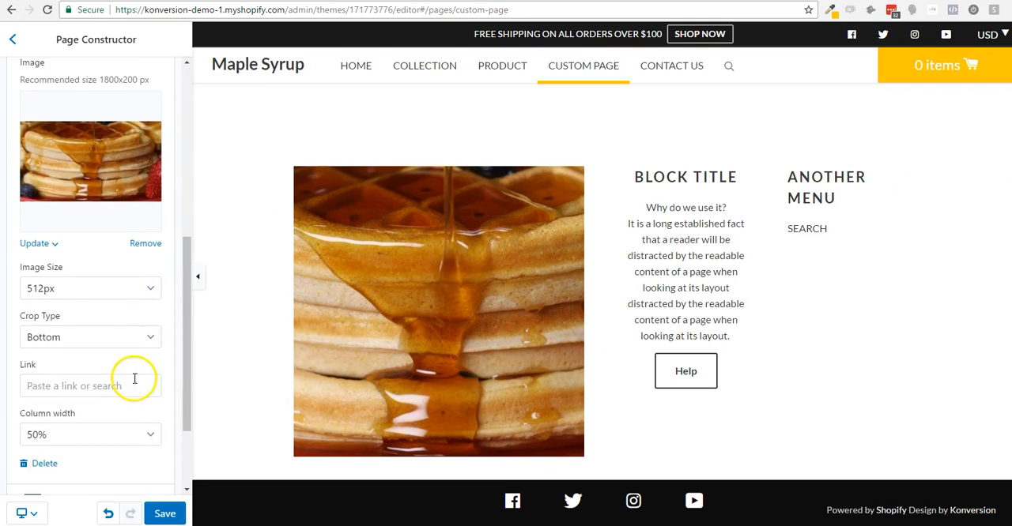
left_click(90, 287)
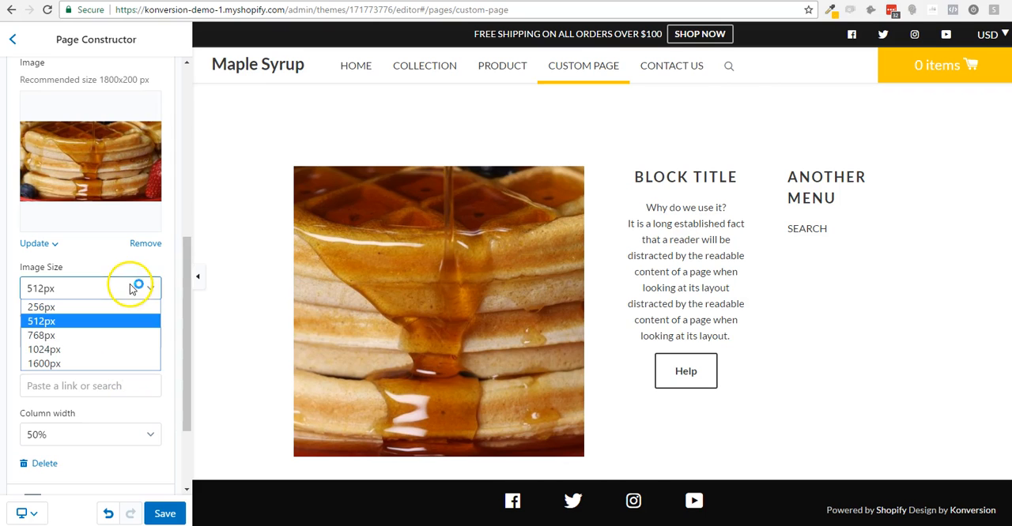
left_click(40, 335)
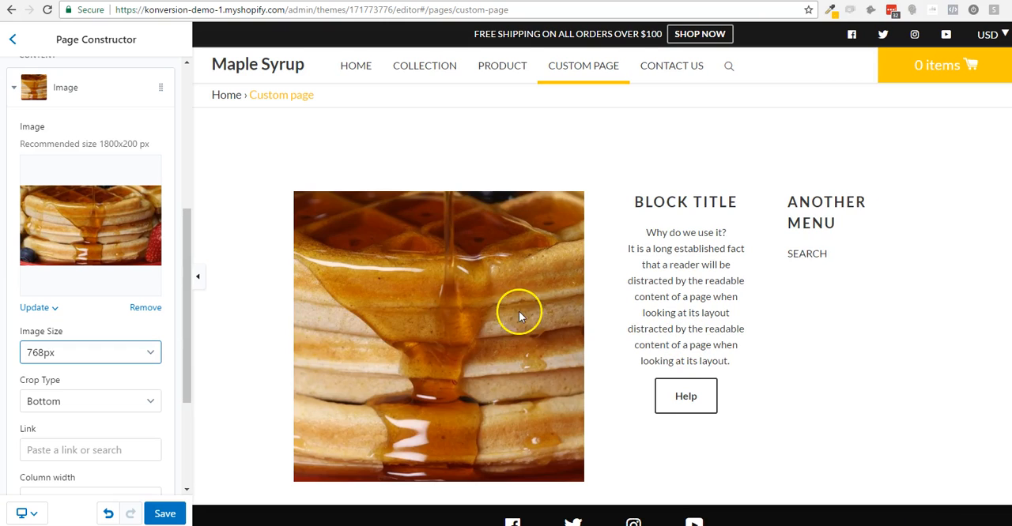
mouse_move(505, 362)
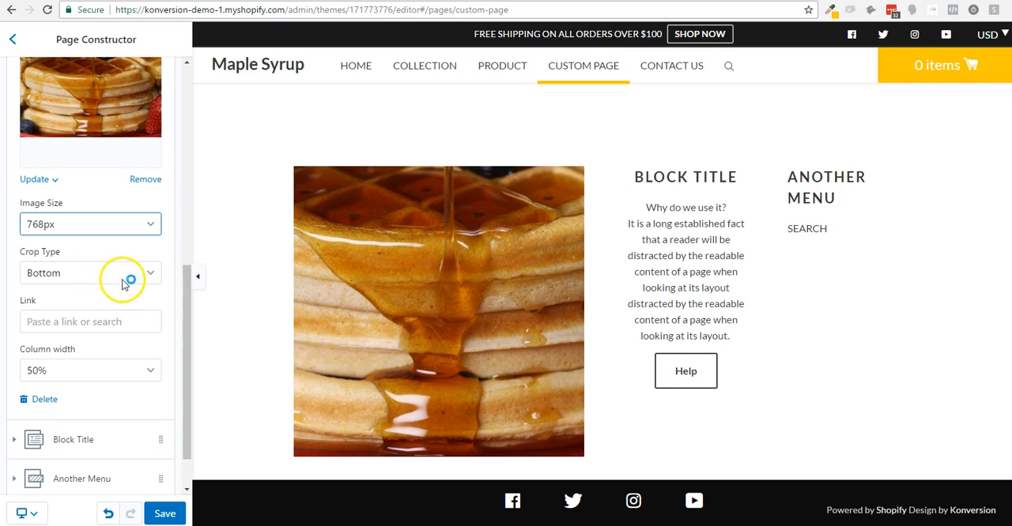
left_click(90, 370)
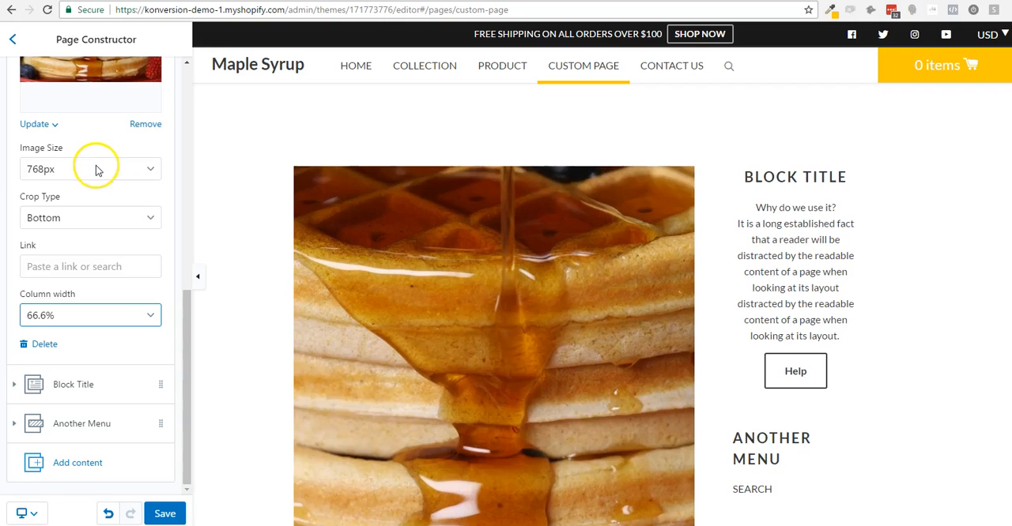
scroll("down", 3)
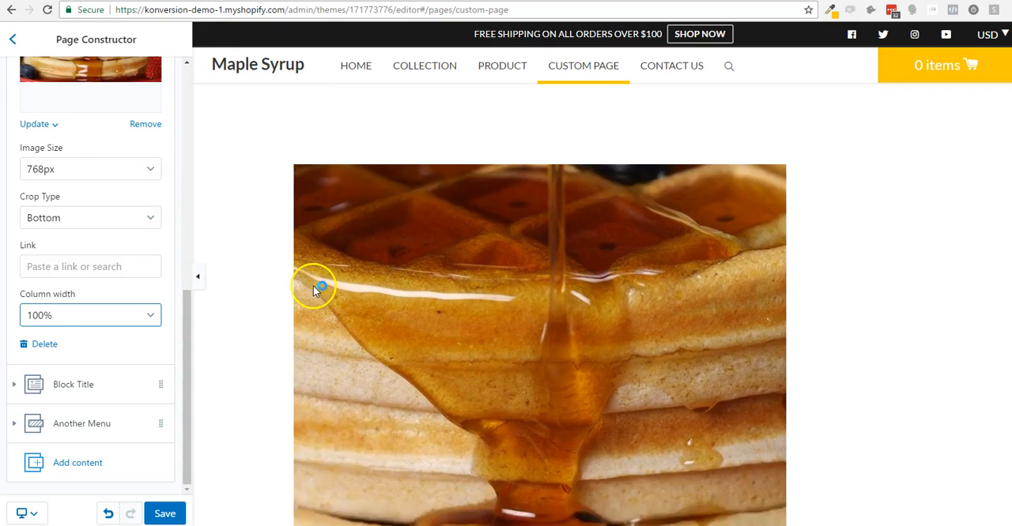
scroll("down", 3)
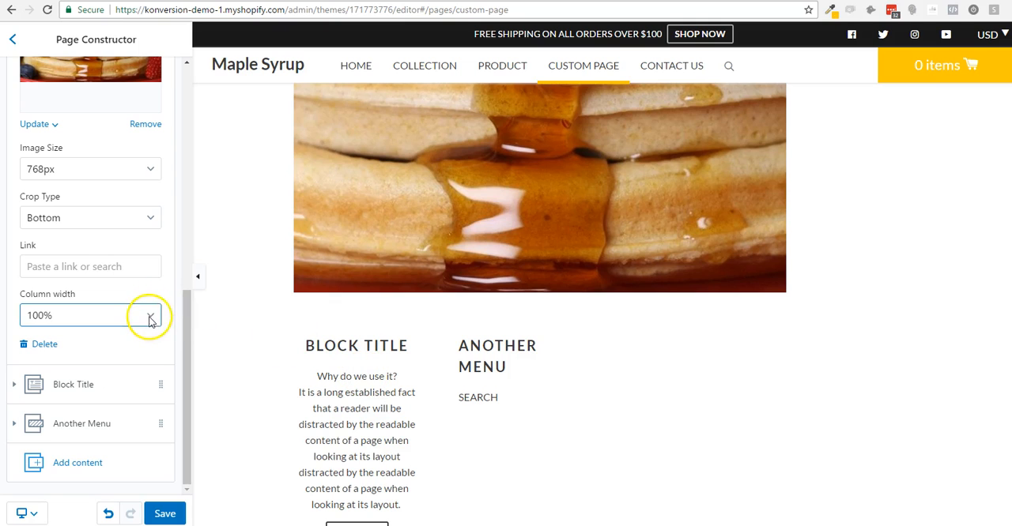
left_click(149, 315)
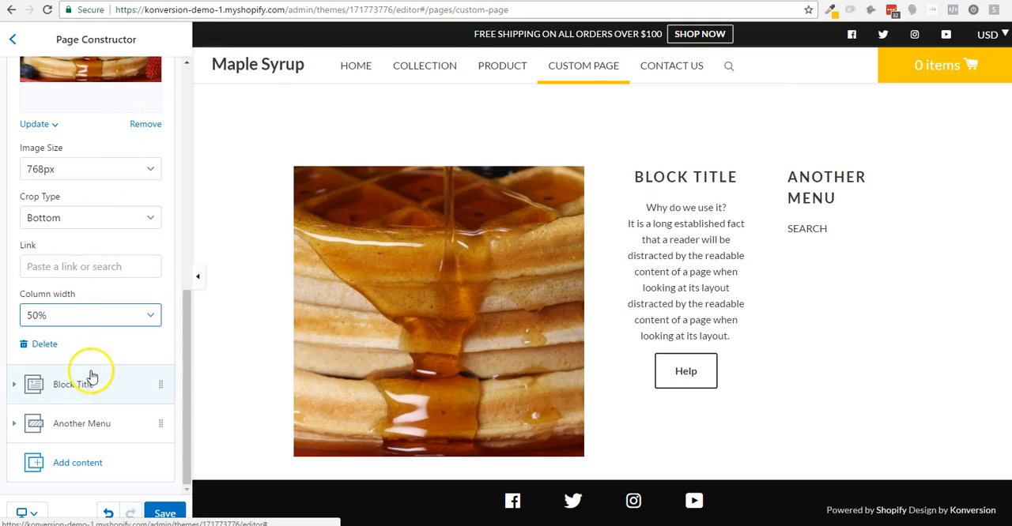
Try Block Title at 50% column width, keep it at 25%, and expand Another Menu.
left_click(72, 384)
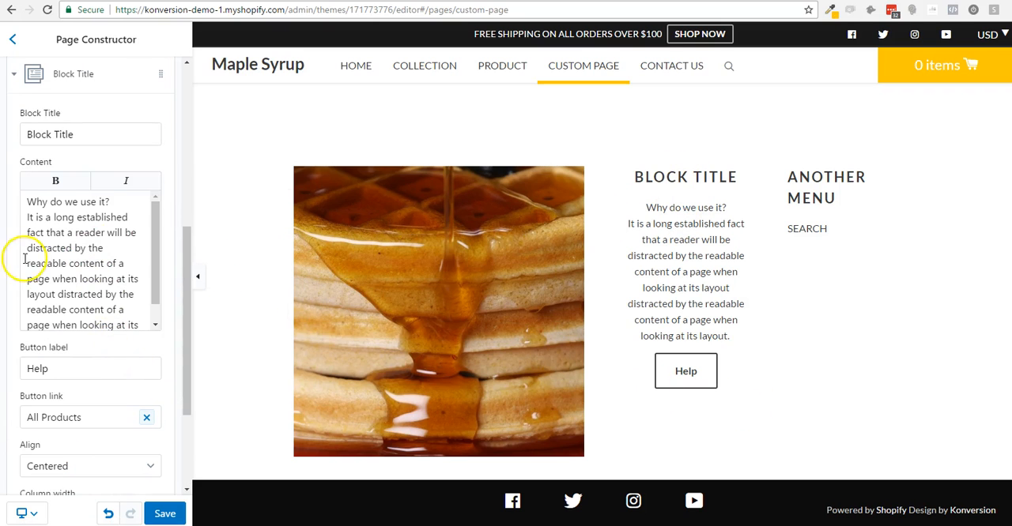
scroll("down", 3)
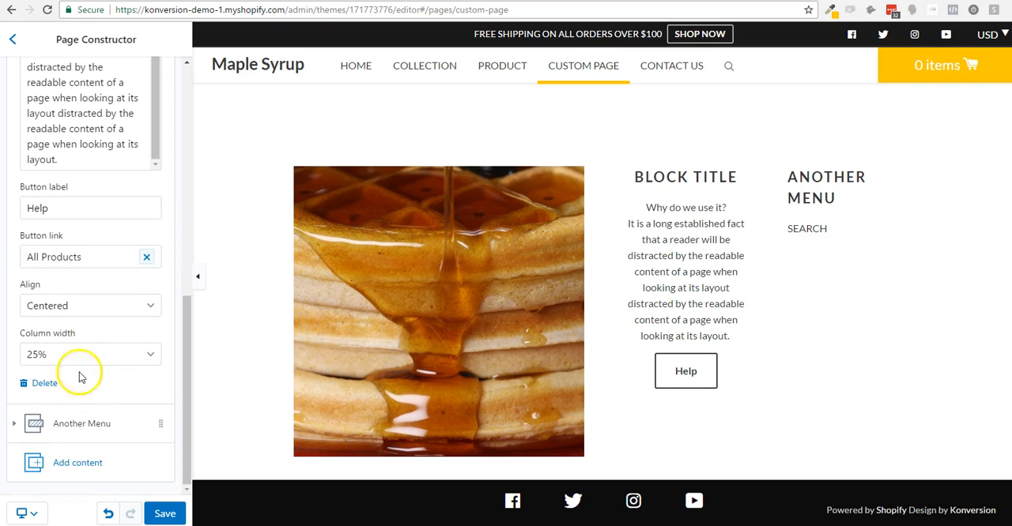
left_click(90, 354)
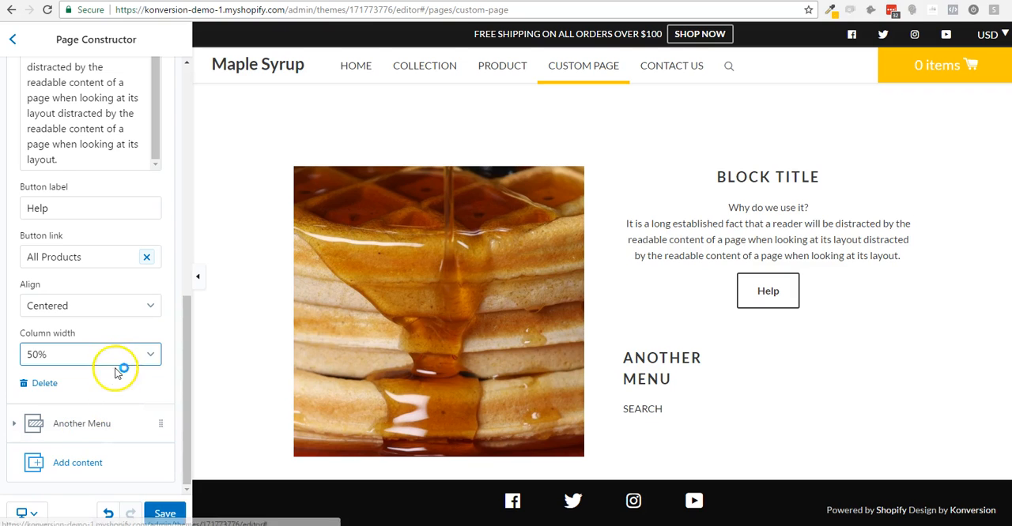
left_click(90, 354)
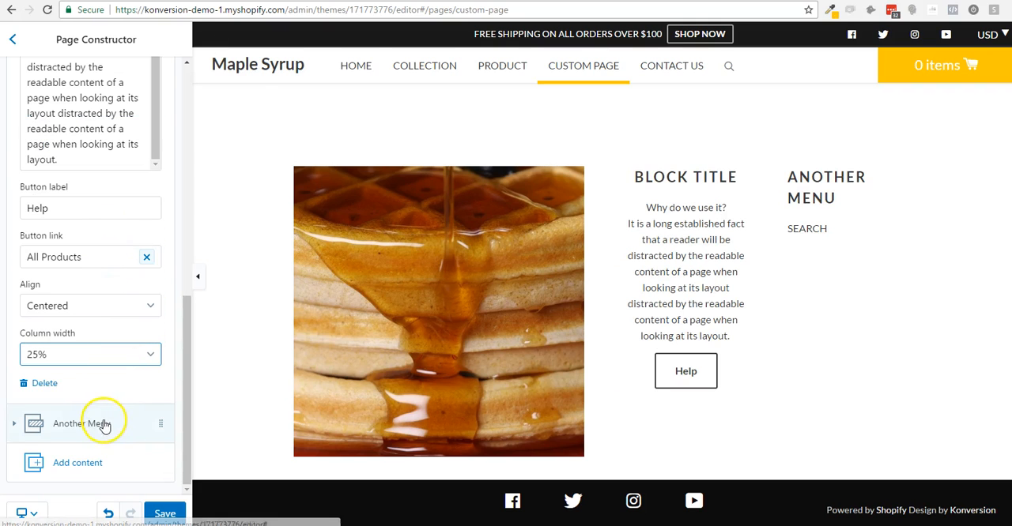
left_click(82, 423)
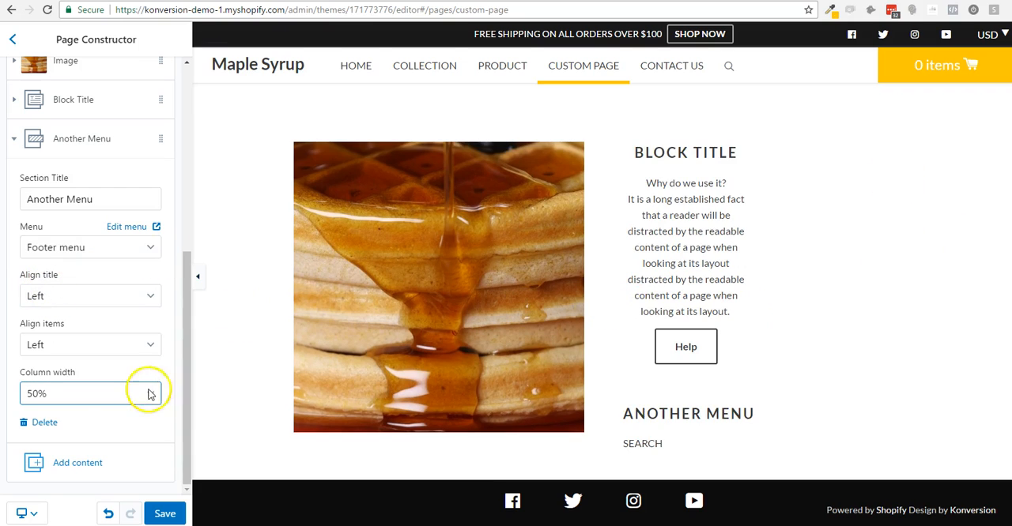
Try right alignment for the Another Menu items, then set them to Centered.
left_click(90, 344)
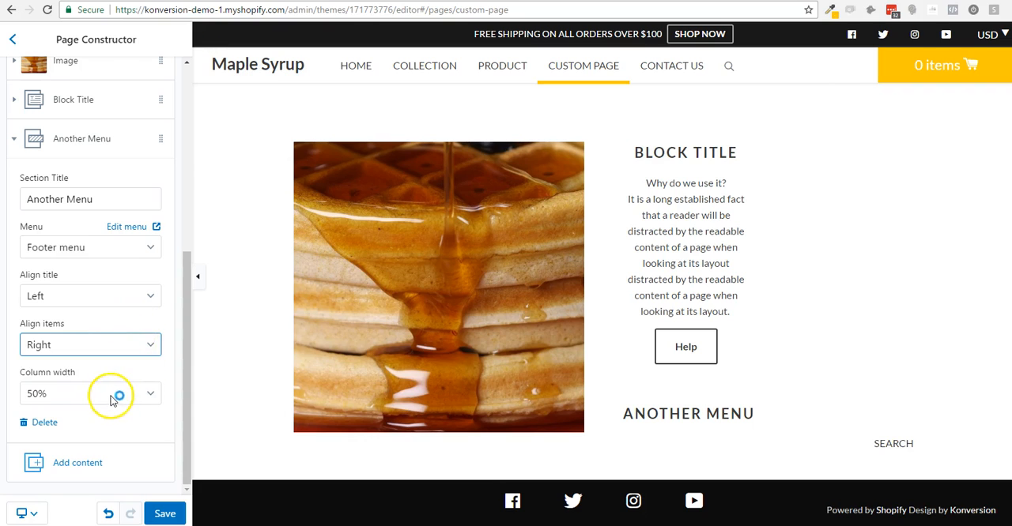
left_click(90, 344)
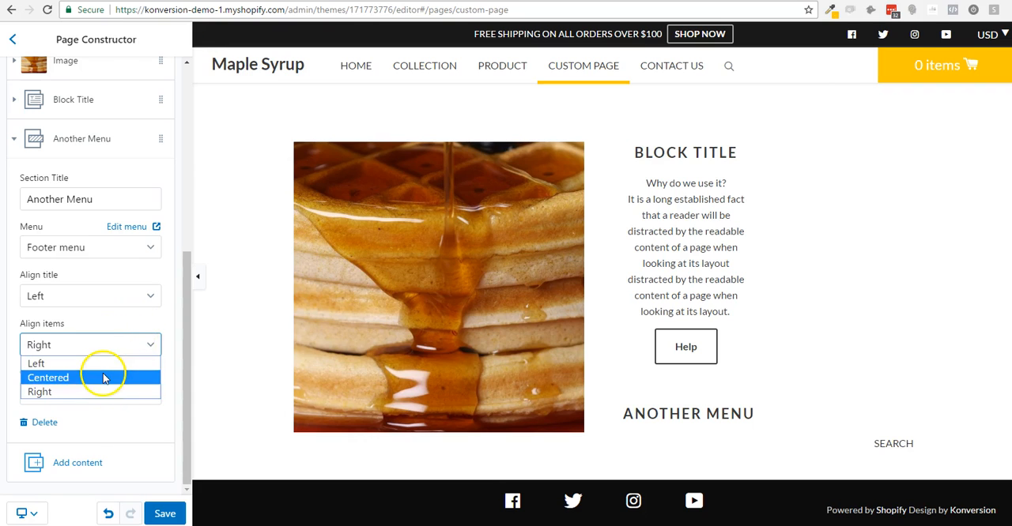
left_click(47, 377)
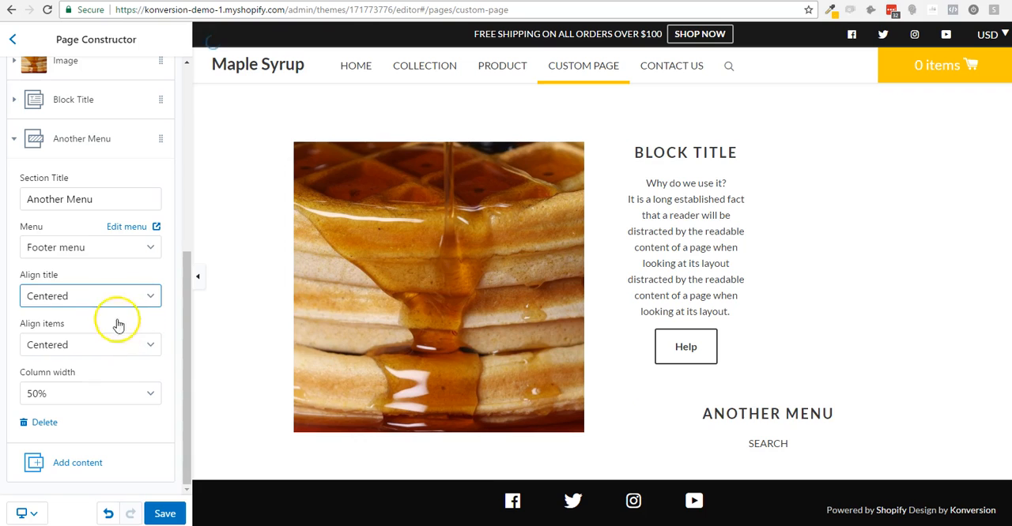
mouse_move(416, 261)
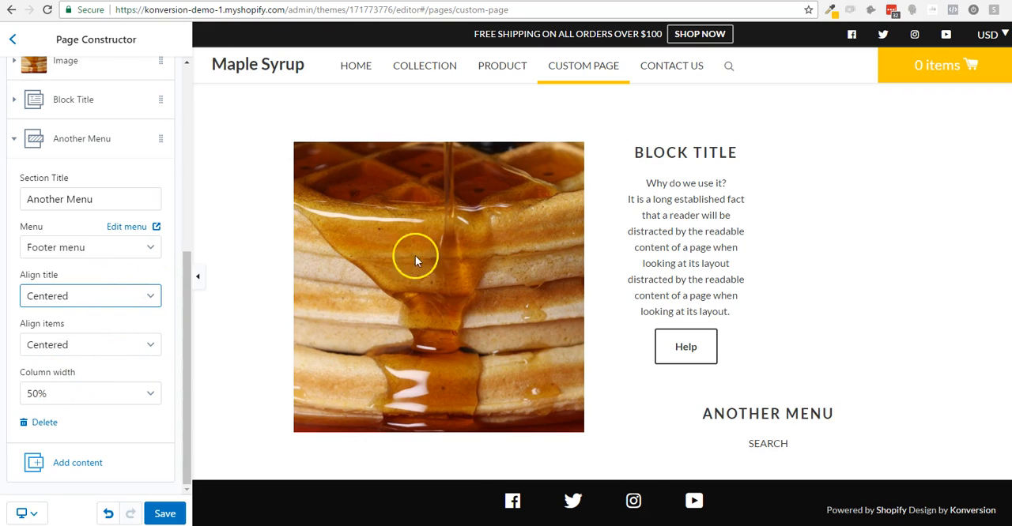
mouse_move(109, 248)
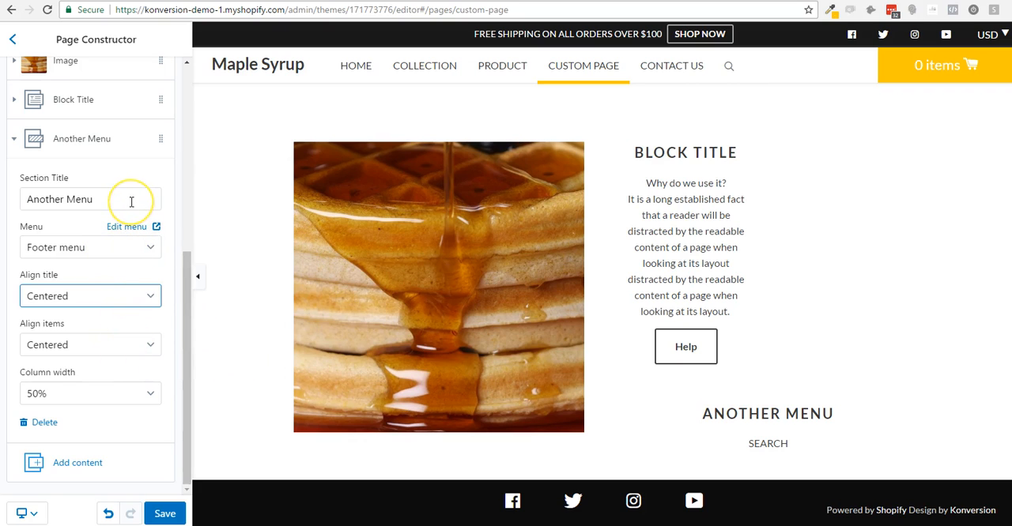
mouse_move(129, 385)
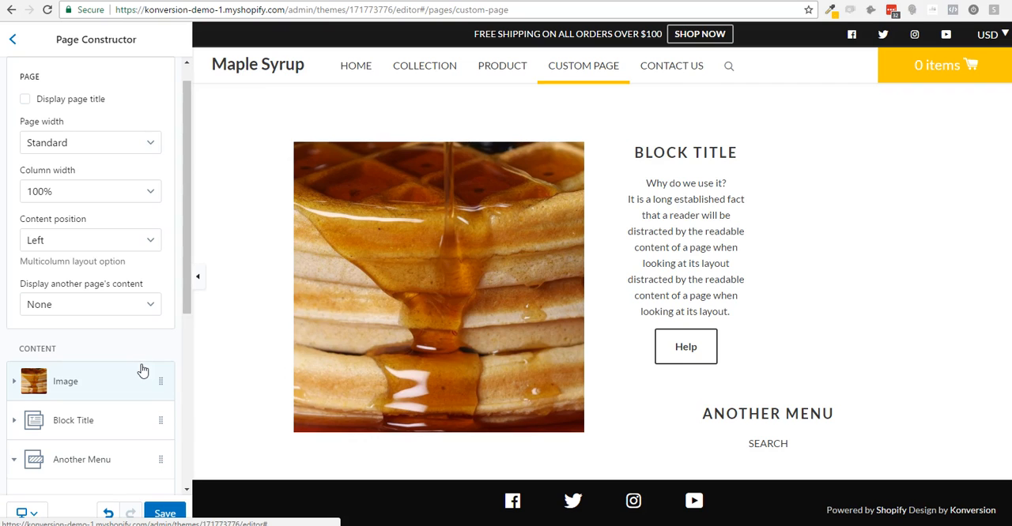
mouse_move(137, 464)
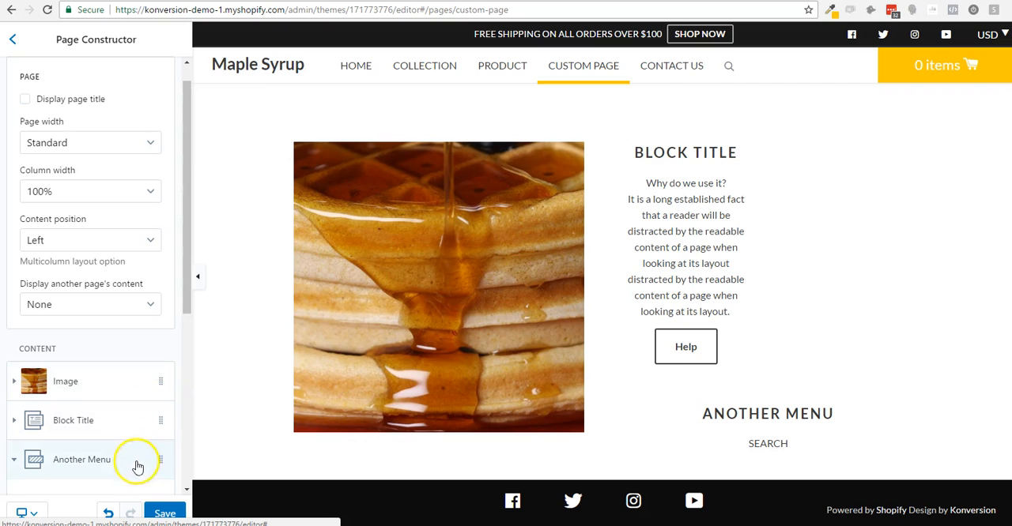